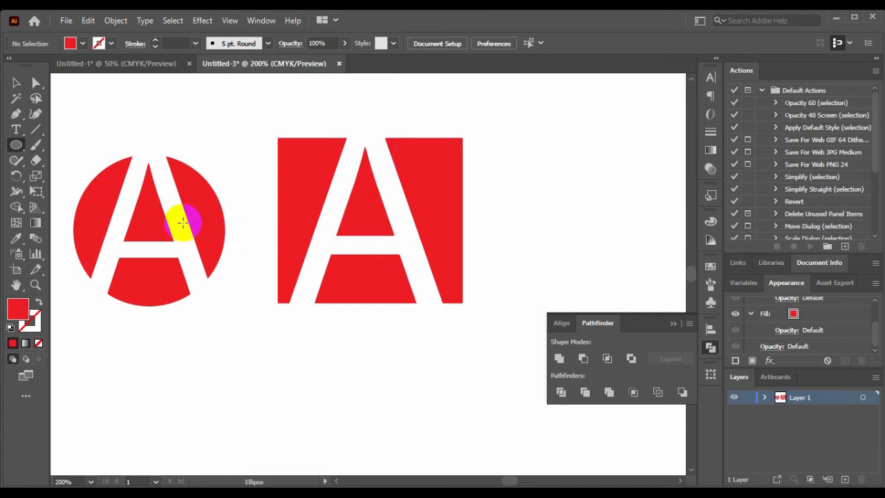
- Create a new blank document from the A4 portrait preset
click(66, 20)
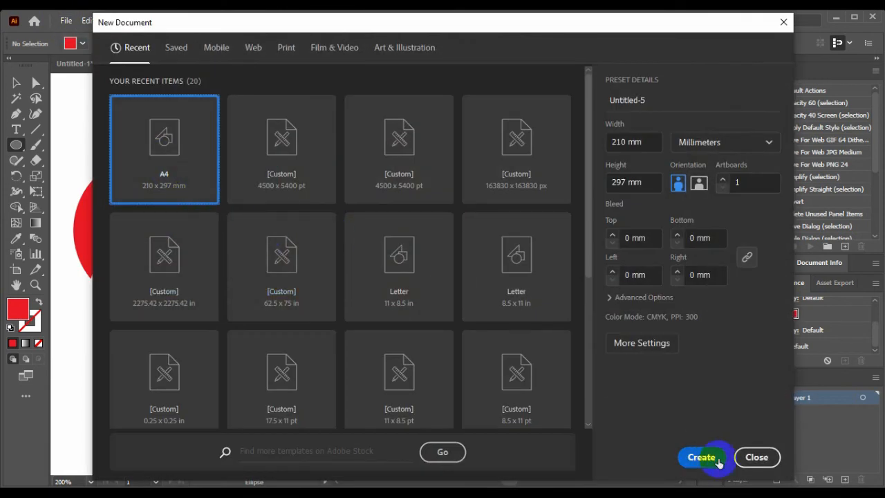
click(700, 457)
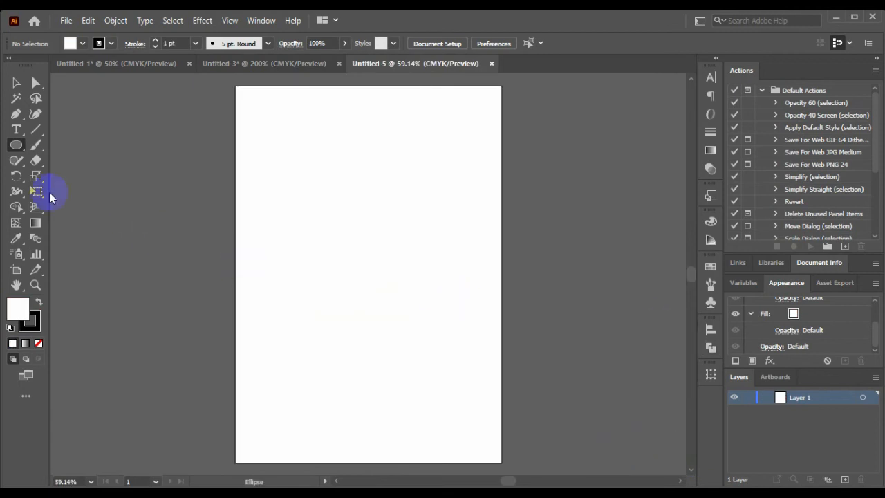
- Draw a rectangle on the blank page with the Rectangle tool
click(17, 145)
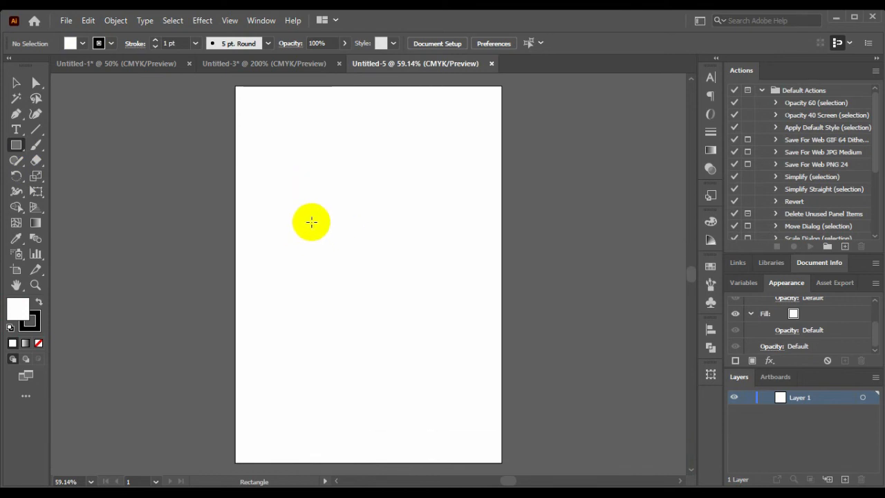
drag(311, 222, 434, 305)
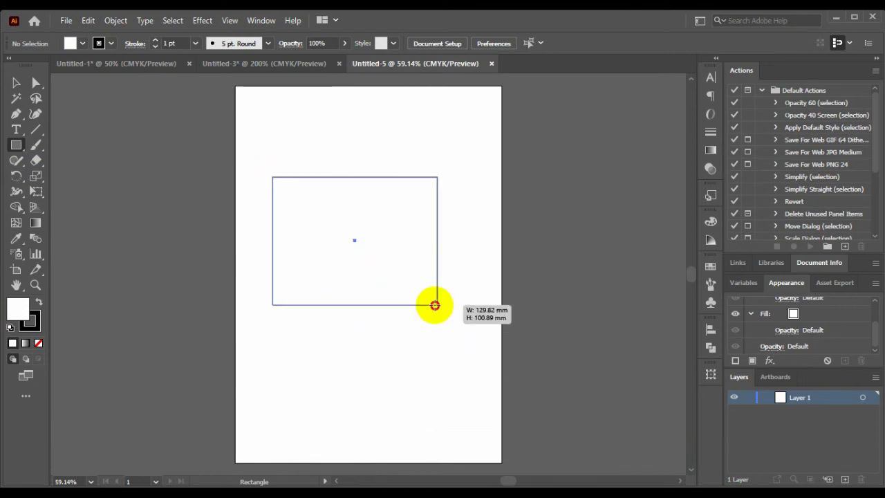
drag(434, 305, 414, 253)
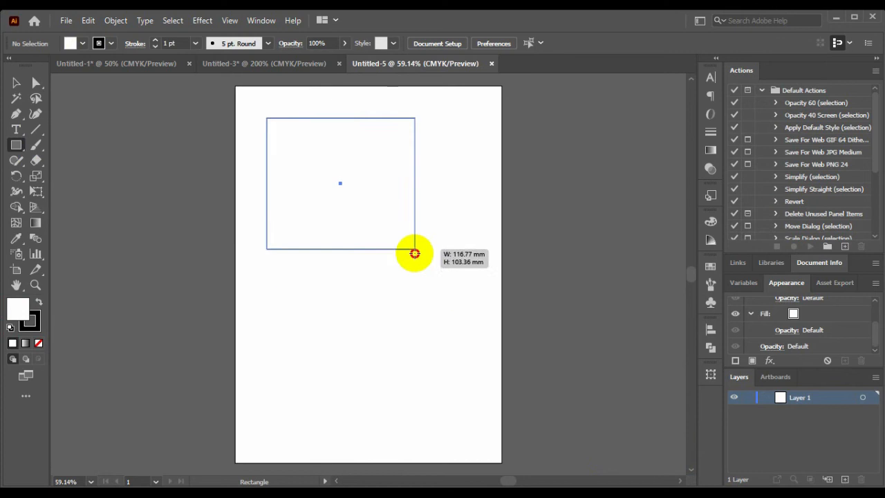
drag(414, 254, 441, 262)
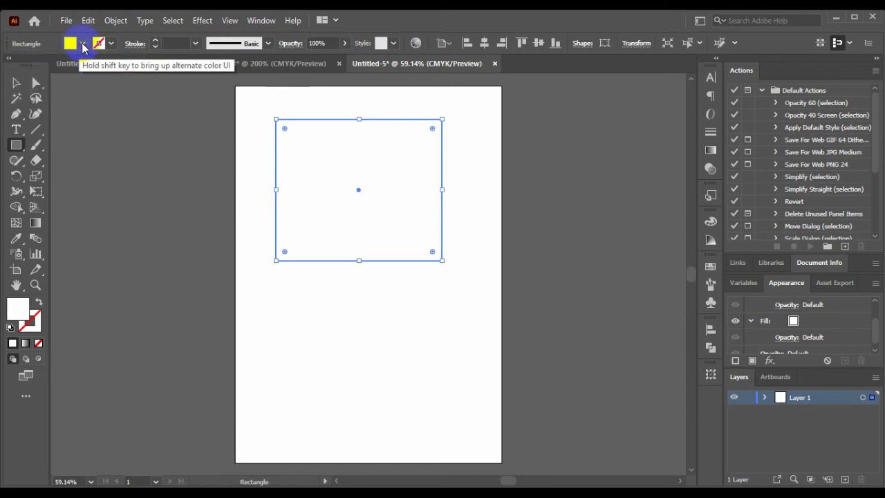
- Fill the rectangle with CMYK Red and move it near the page top
click(70, 42)
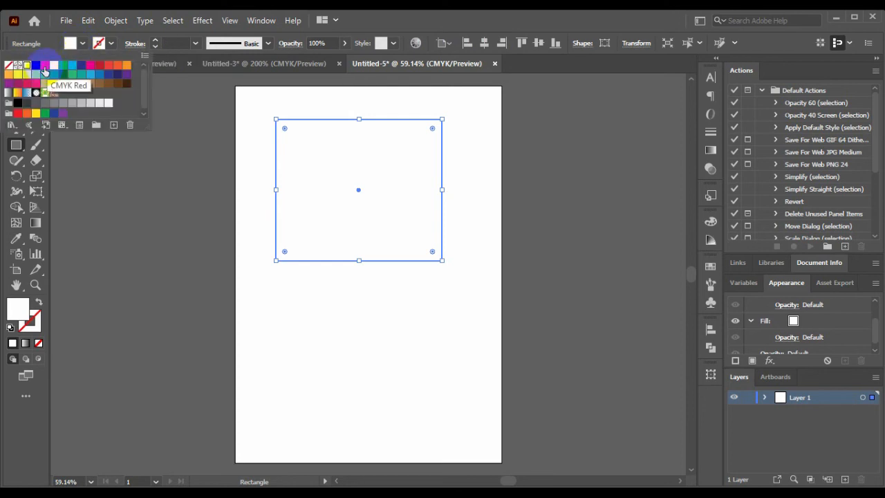
click(45, 65)
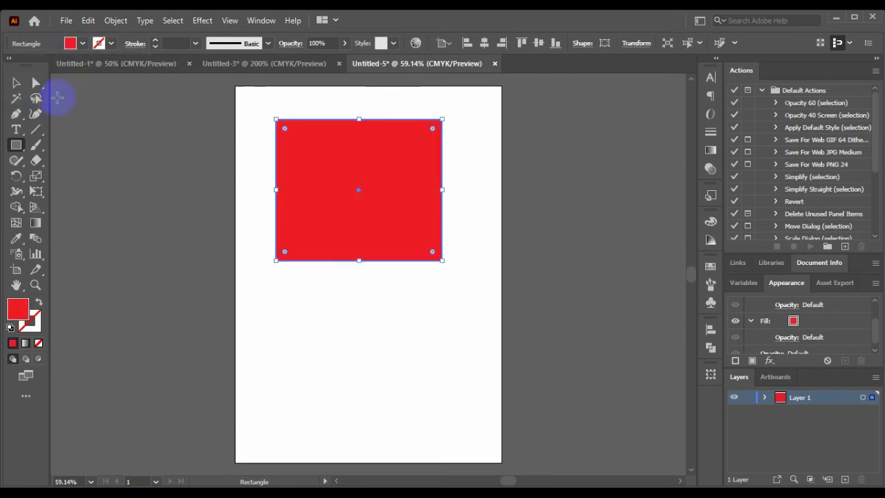
click(17, 82)
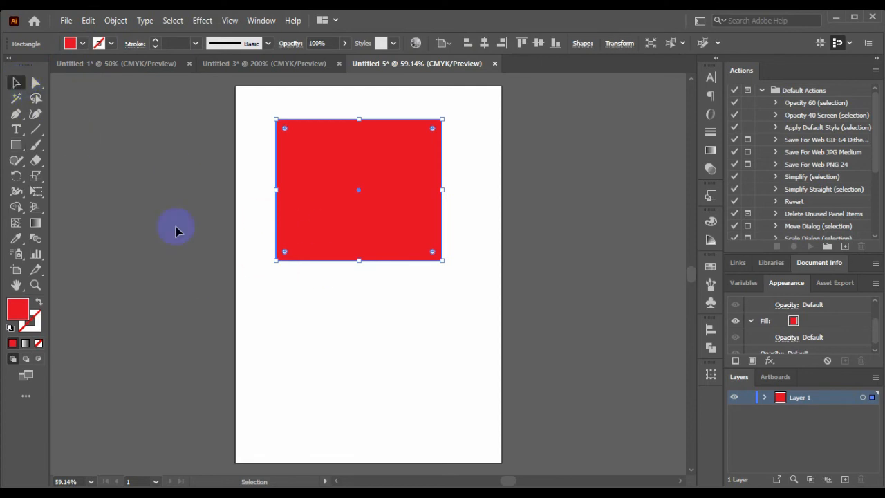
drag(176, 228, 346, 169)
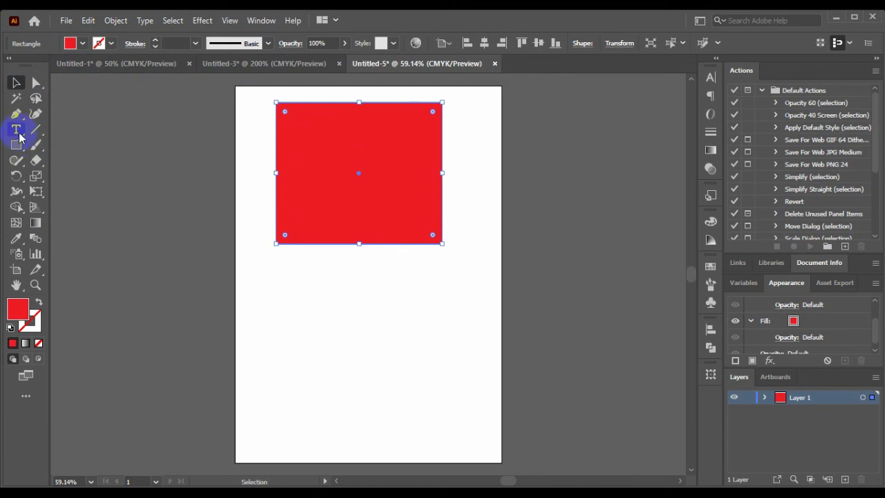
- Add a letter A and scale it up over the red rectangle
click(16, 128)
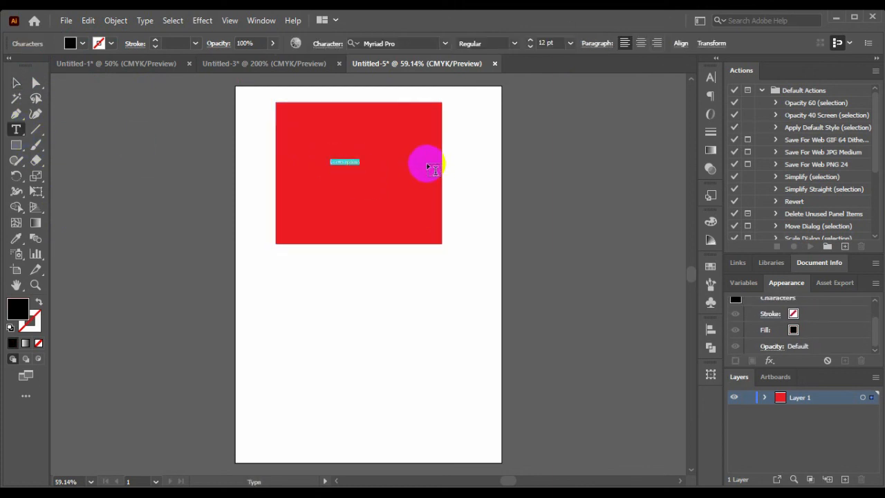
click(16, 83)
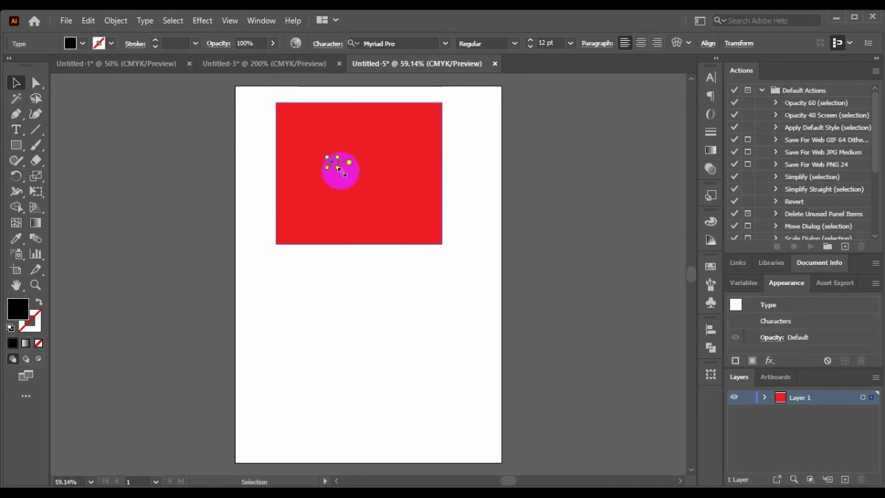
drag(342, 173, 337, 166)
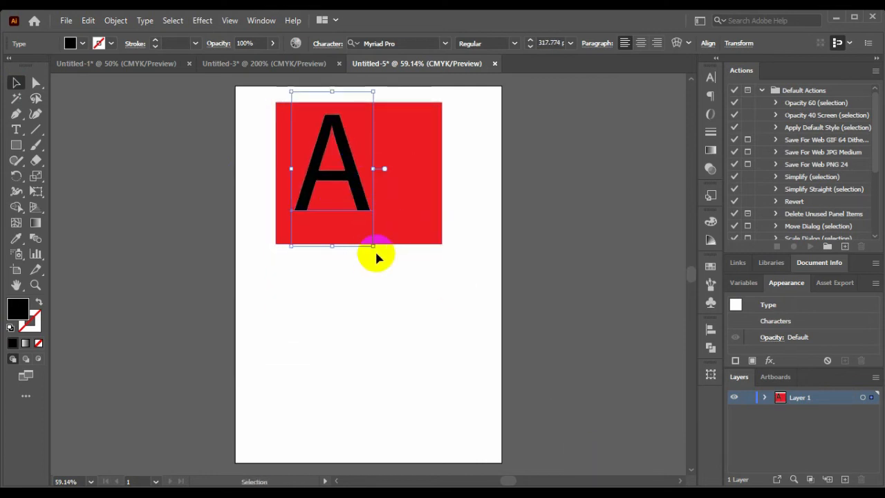
drag(373, 246, 446, 314)
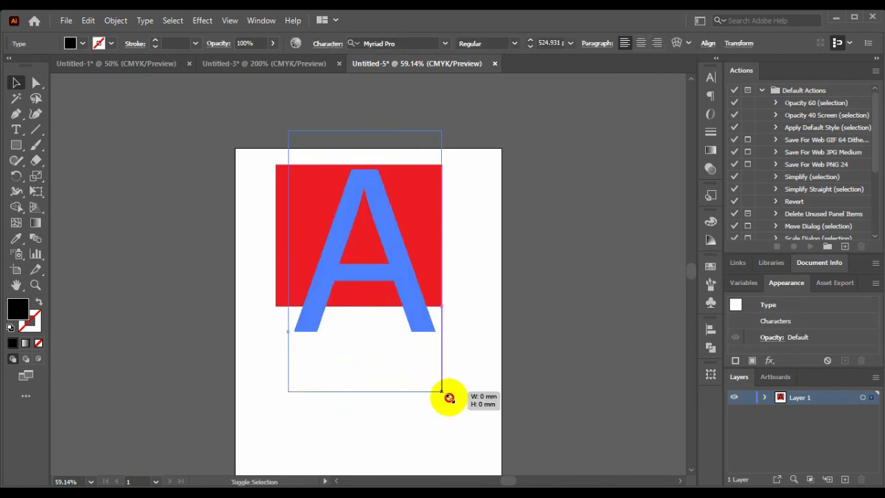
drag(449, 398, 422, 314)
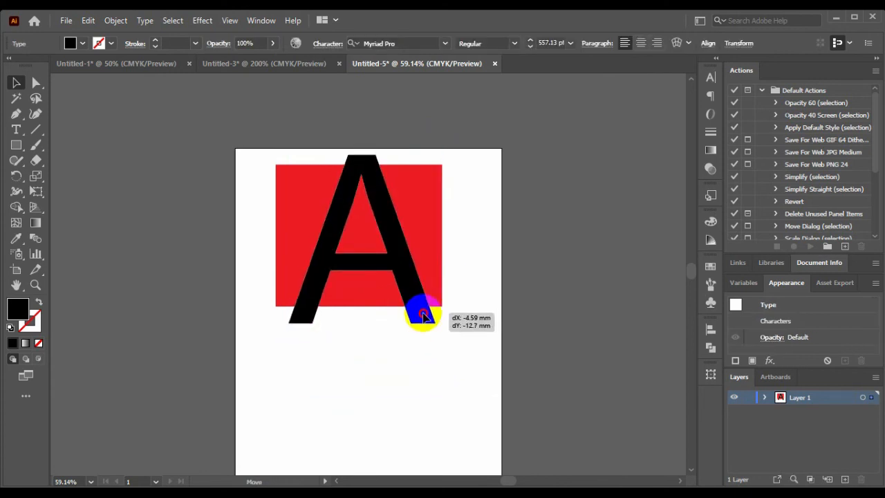
drag(423, 316, 423, 307)
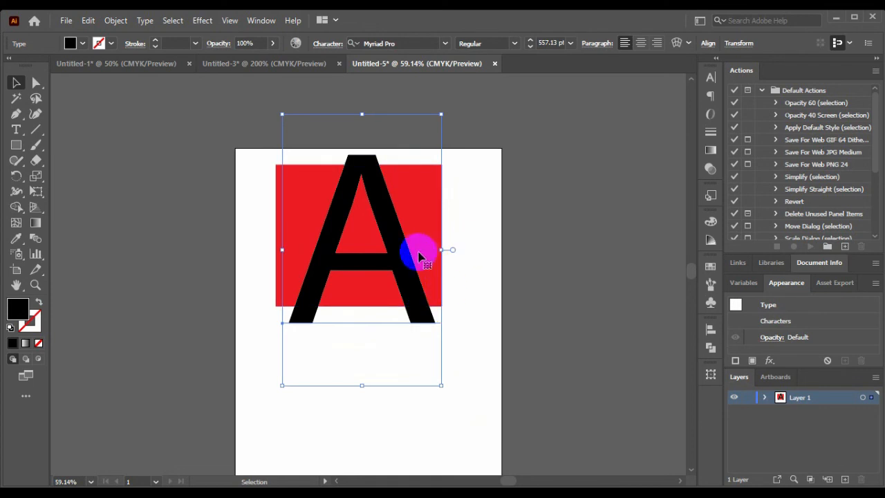
- Centre the letter and rectangle on the artboard, then select both
drag(421, 256, 401, 266)
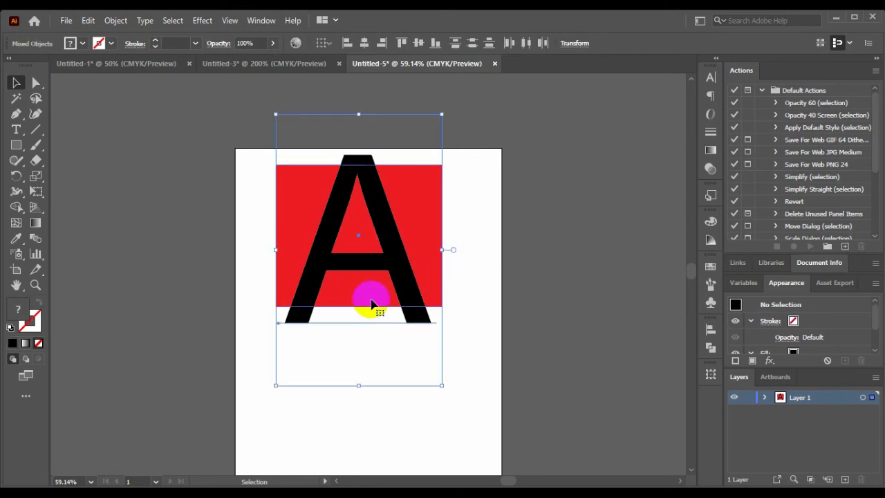
click(418, 43)
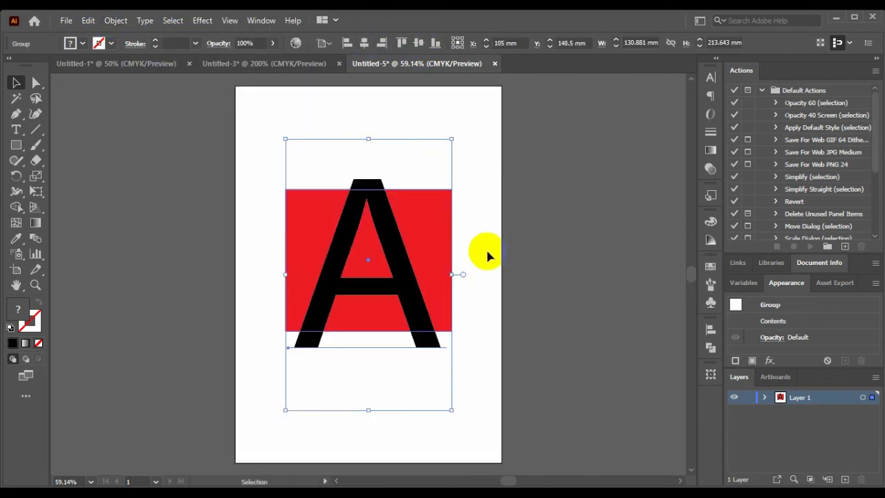
click(116, 20)
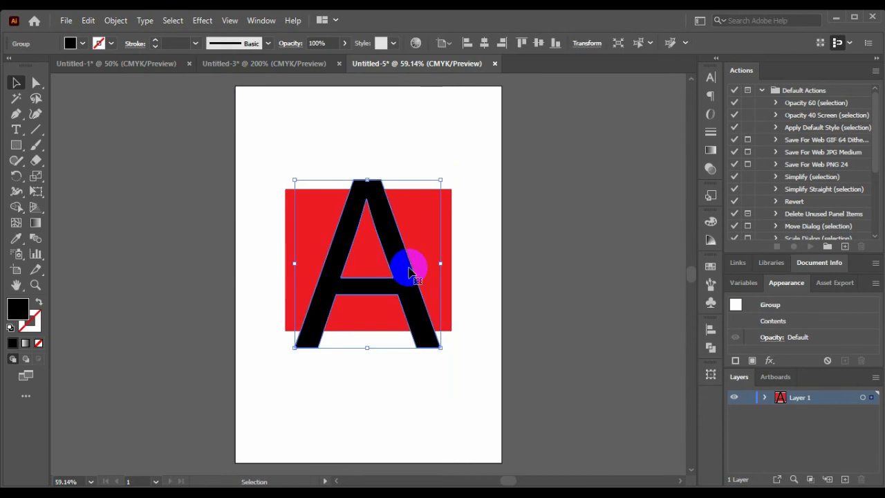
drag(412, 270, 404, 315)
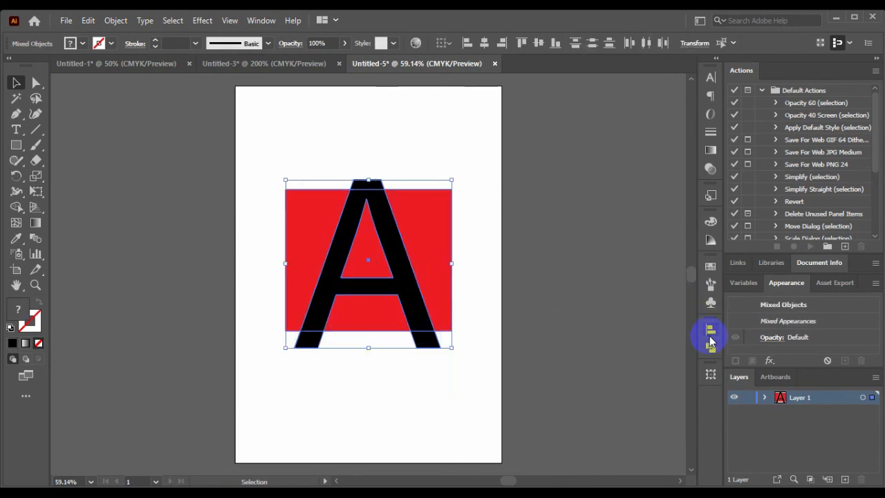
- Apply Pathfinder Minus Front to knock the A out of the rectangle
click(710, 328)
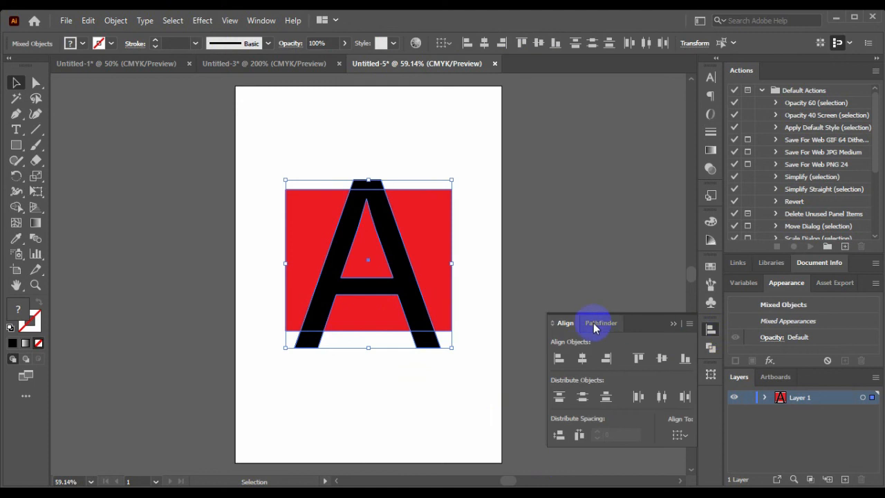
click(600, 322)
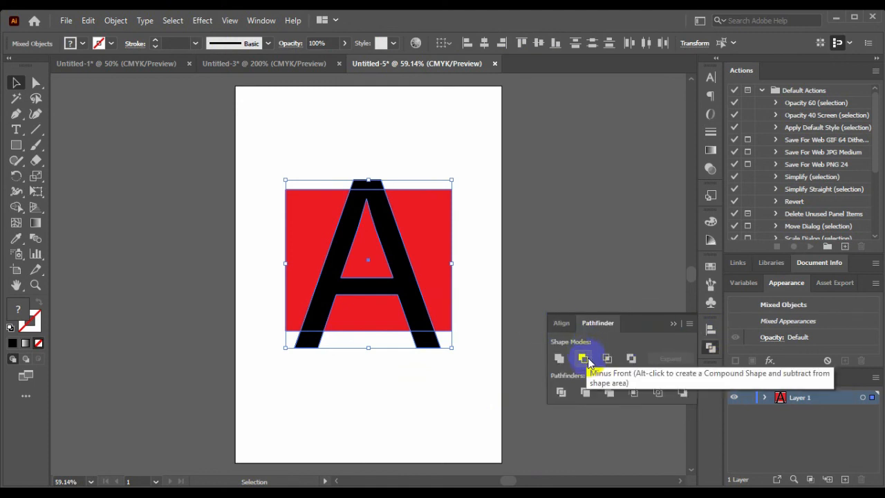
click(583, 358)
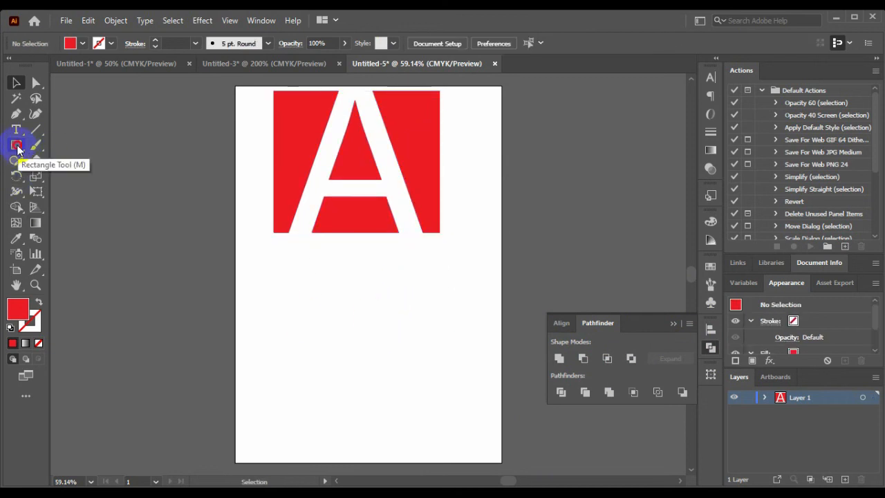
- Draw a red circle with the Ellipse tool and centre it under the square
click(17, 145)
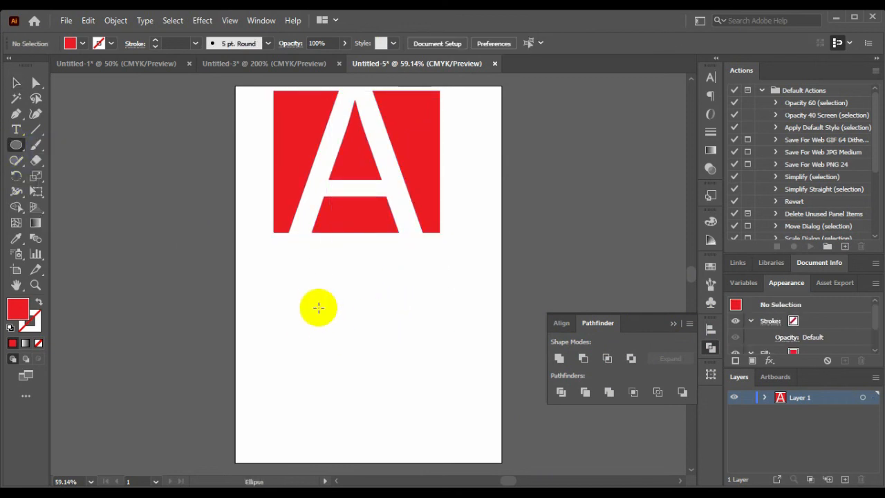
drag(317, 308, 398, 378)
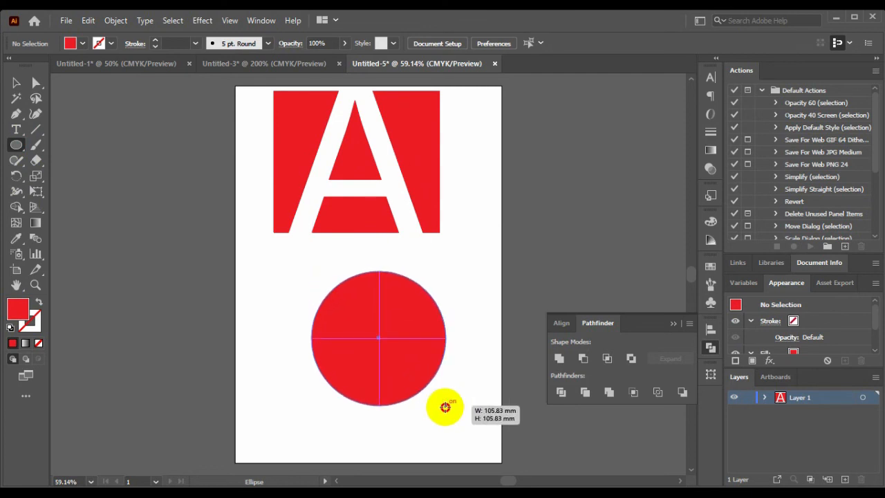
drag(446, 407, 461, 420)
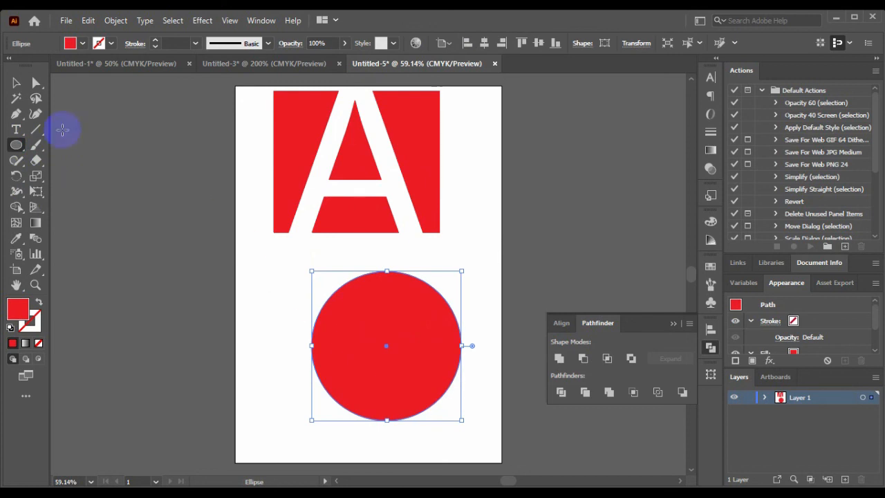
mouse_move(17, 129)
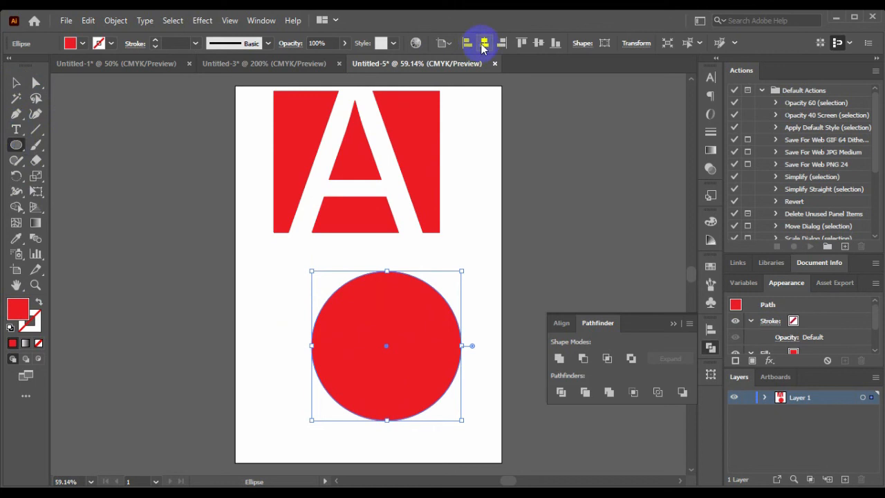
drag(387, 345, 368, 275)
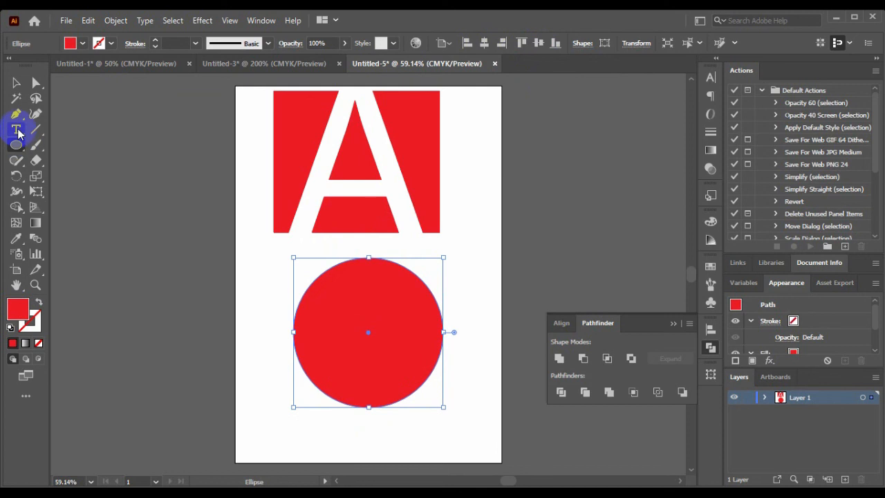
- Add a letter A, enlarge it, and move it over the circle
click(16, 129)
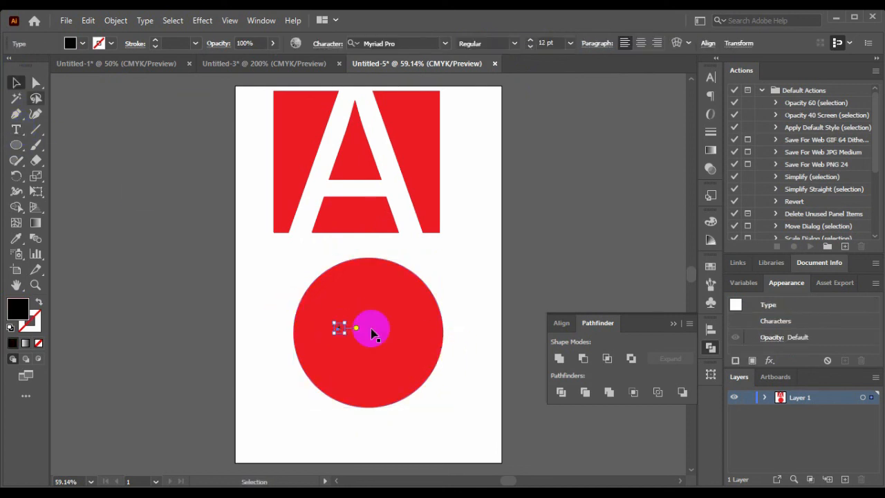
drag(373, 332, 346, 333)
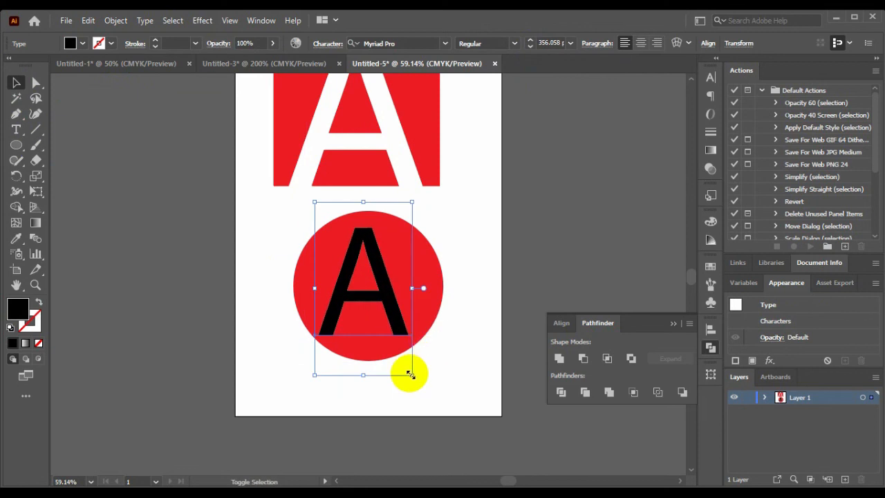
drag(408, 373, 370, 249)
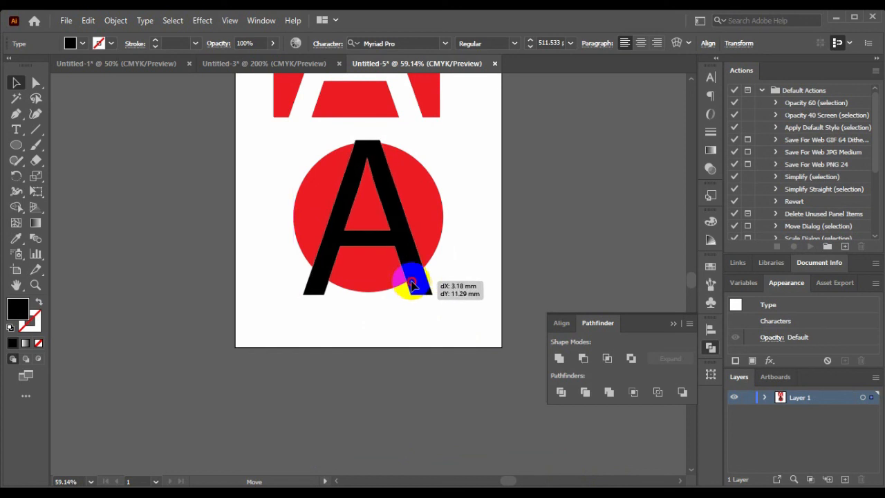
drag(411, 284, 479, 218)
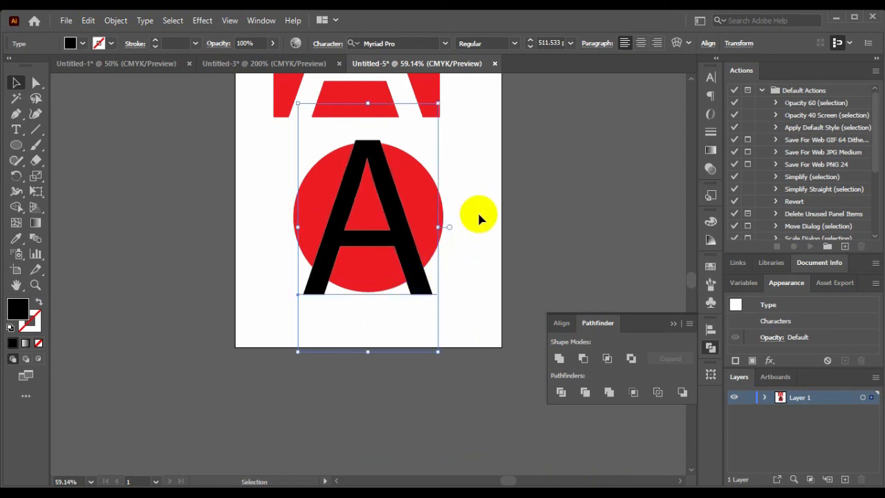
- Ungroup the circle and letter via Object > Ungroup, then select both
drag(479, 214, 390, 225)
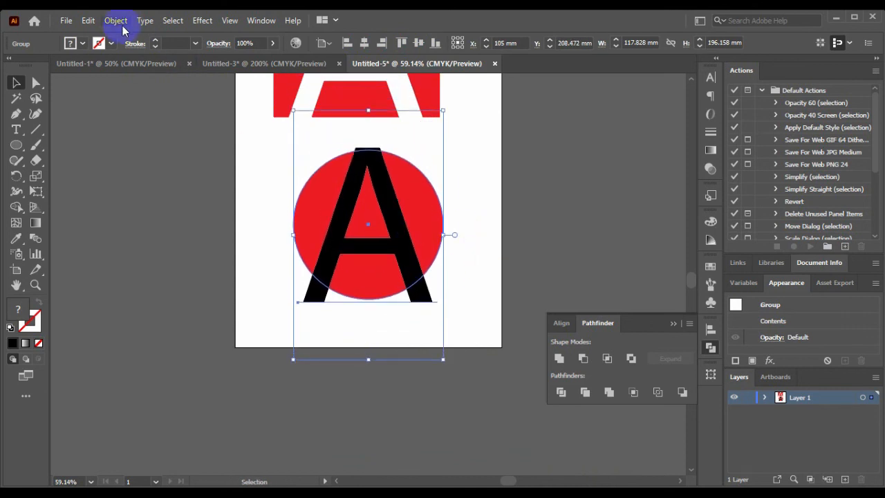
click(115, 20)
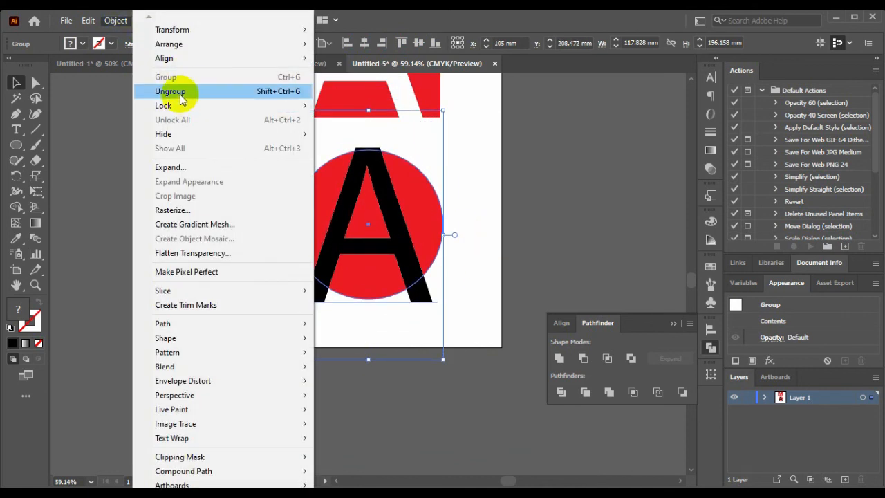
click(170, 90)
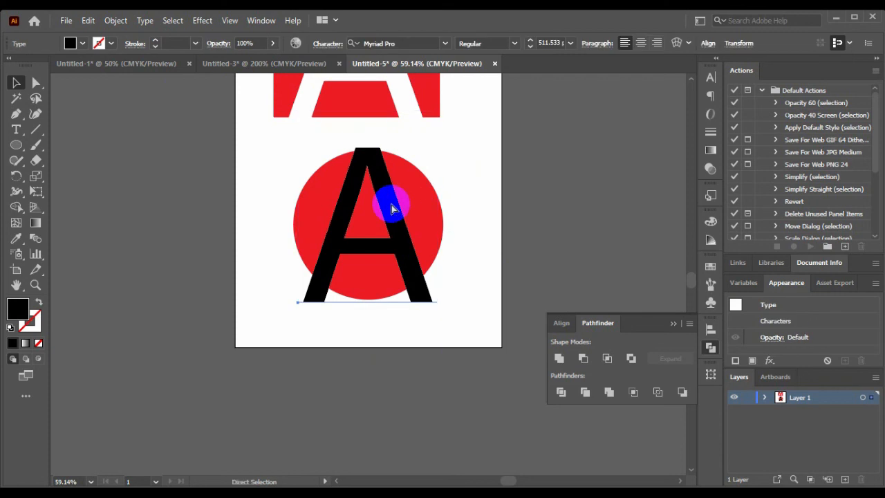
click(387, 214)
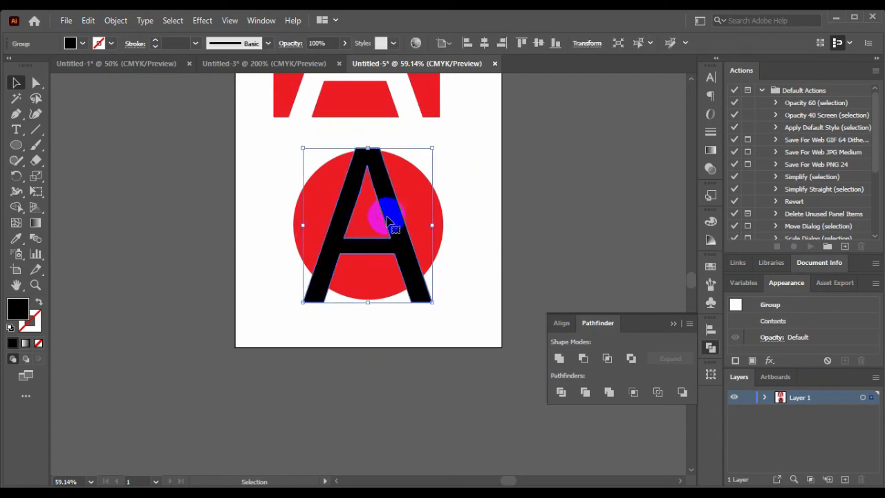
drag(394, 222, 415, 291)
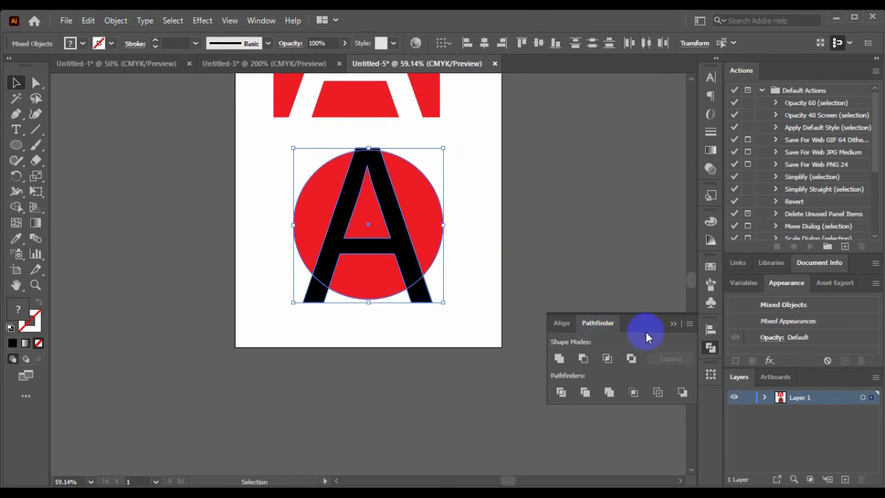
- Apply Pathfinder Minus Front to cut the A out of the circle
click(562, 322)
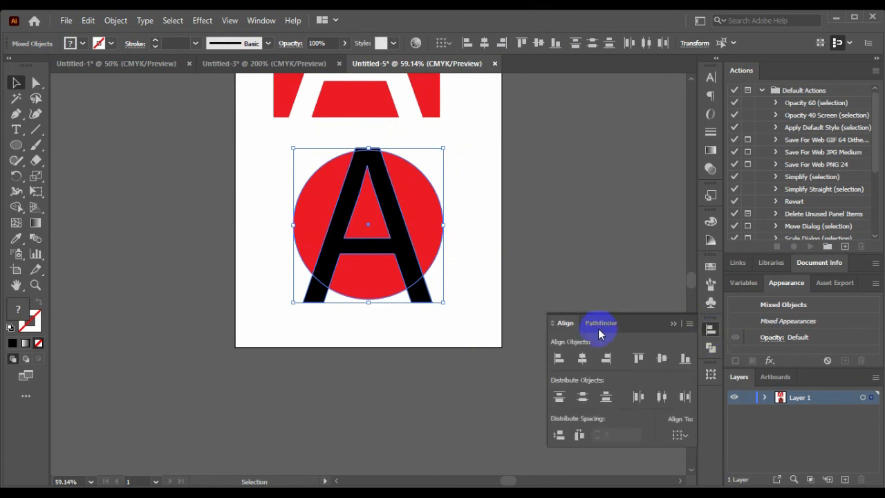
click(597, 323)
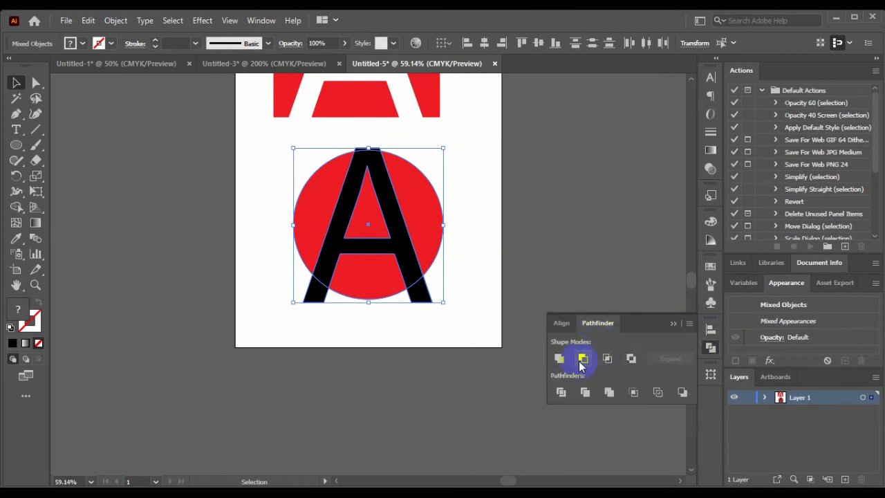
mouse_move(583, 358)
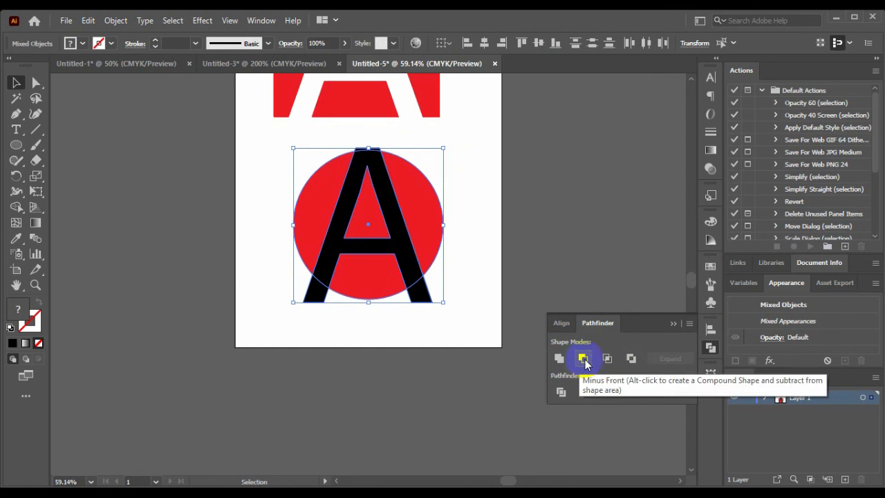
click(583, 358)
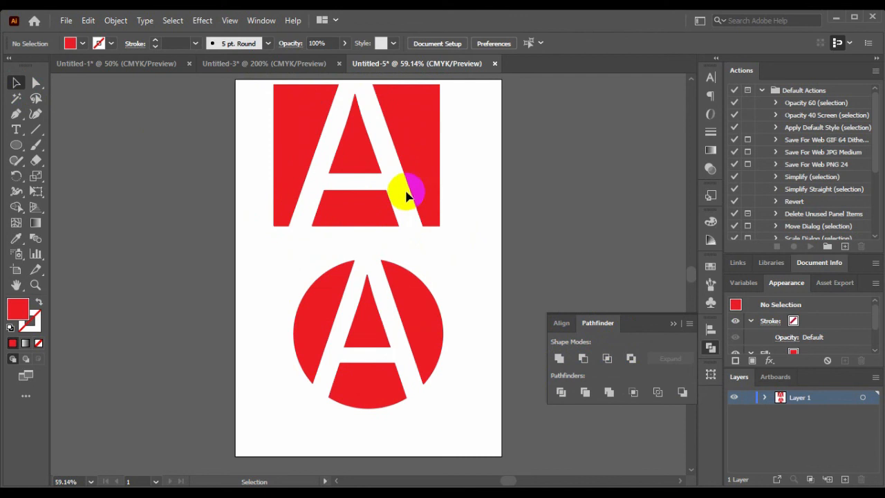
- Drag the square and circle logos into a level row near the page top
click(408, 197)
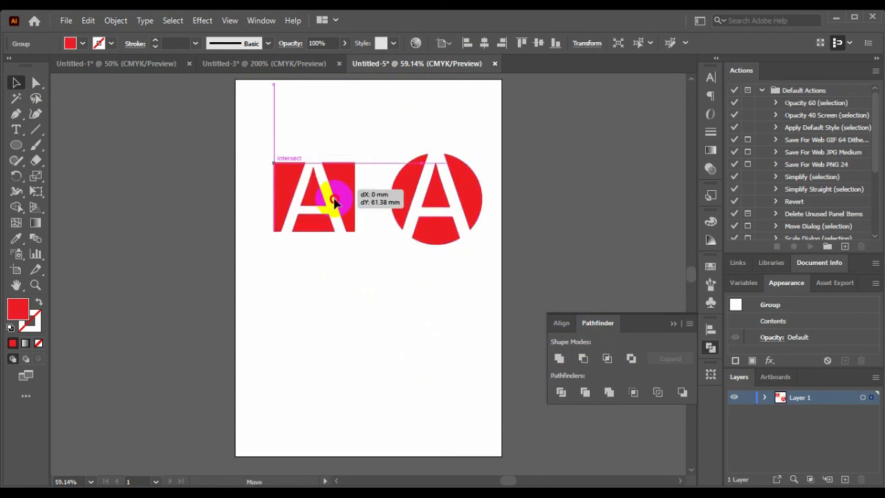
drag(331, 200, 425, 210)
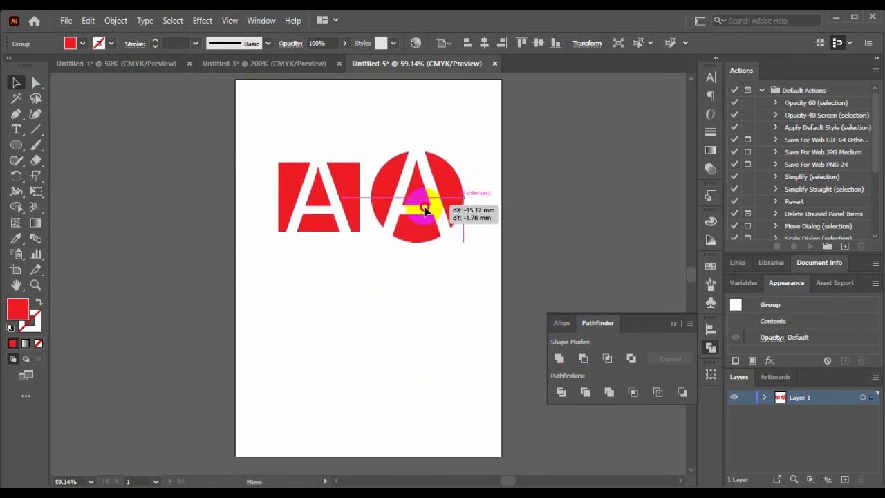
drag(425, 211, 421, 199)
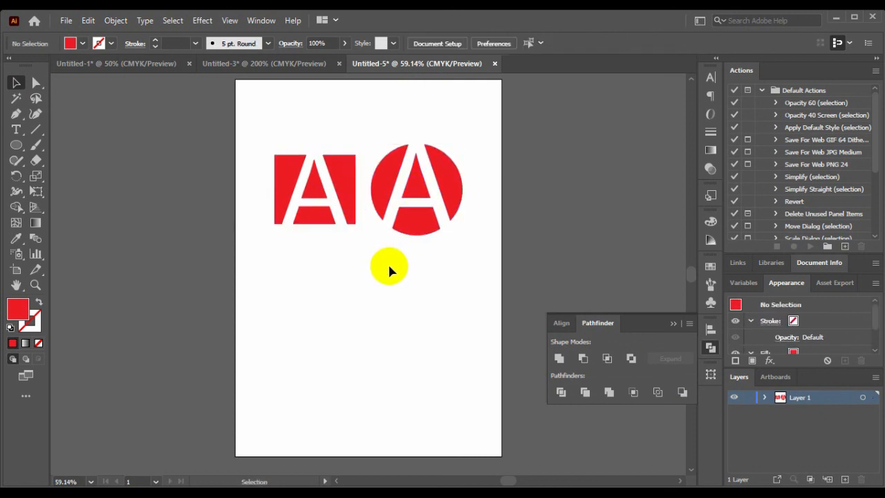
mouse_move(385, 266)
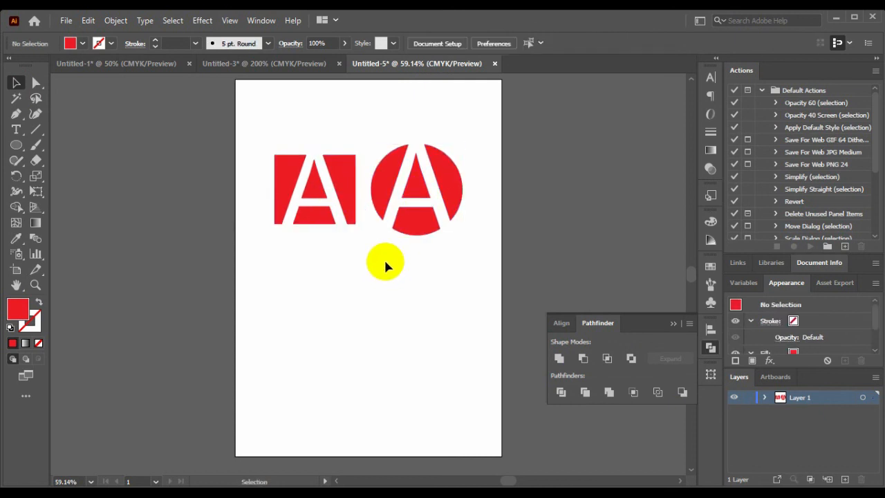